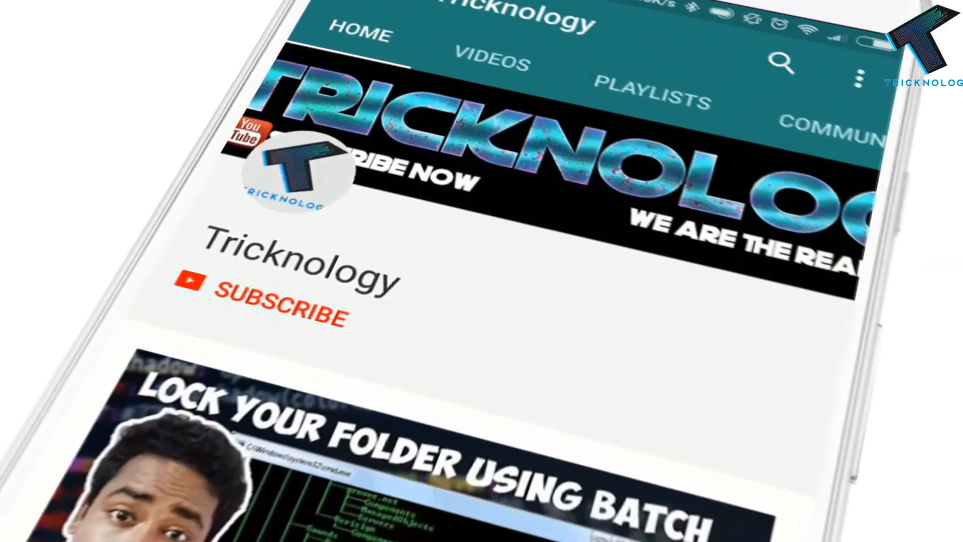
Scroll through the Windows Server 2016 download confirmation page, then minimize Chrome.
left_click(276, 308)
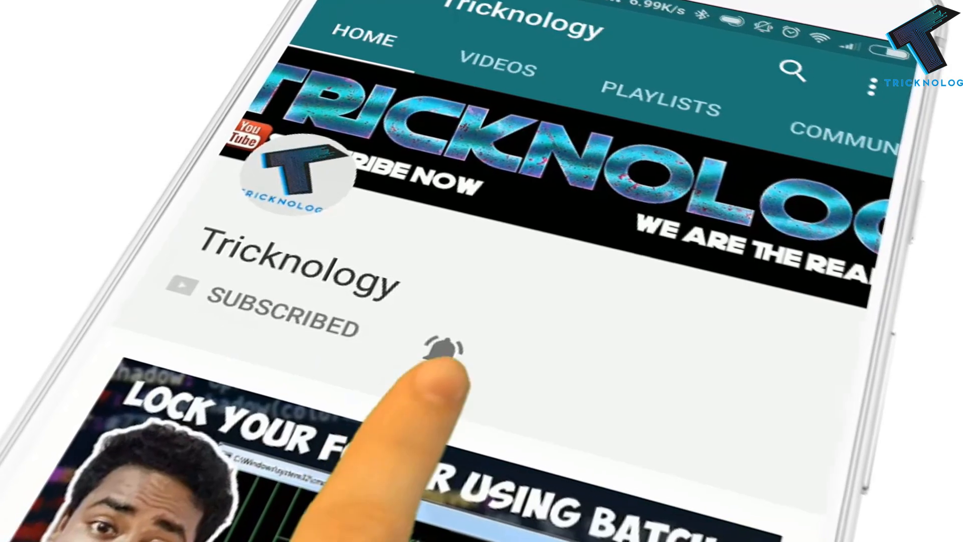
left_click(444, 351)
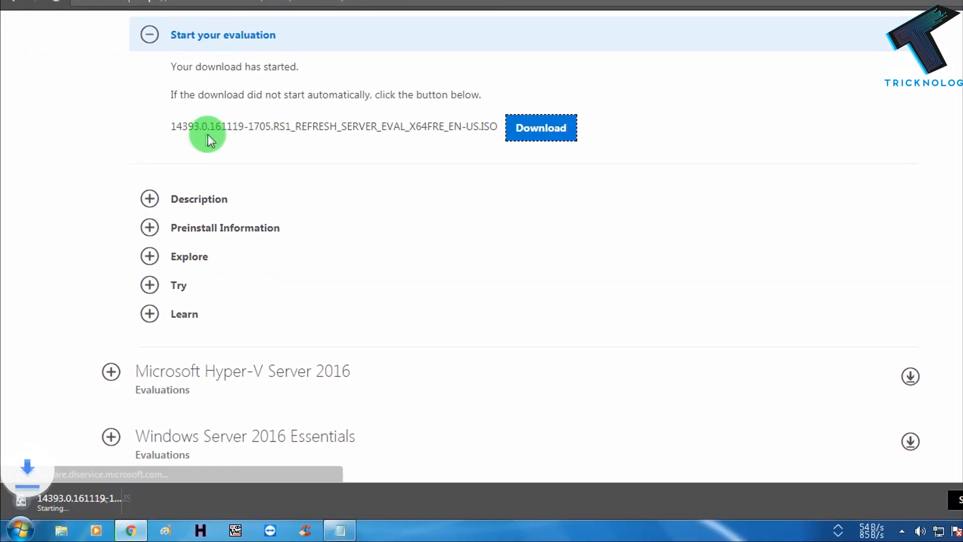
scroll("down", 3)
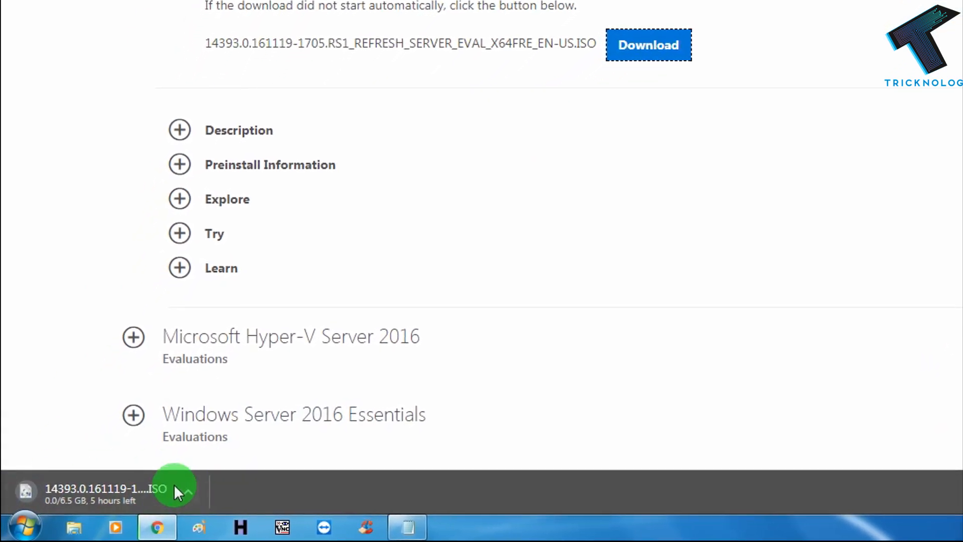
scroll("down", 3)
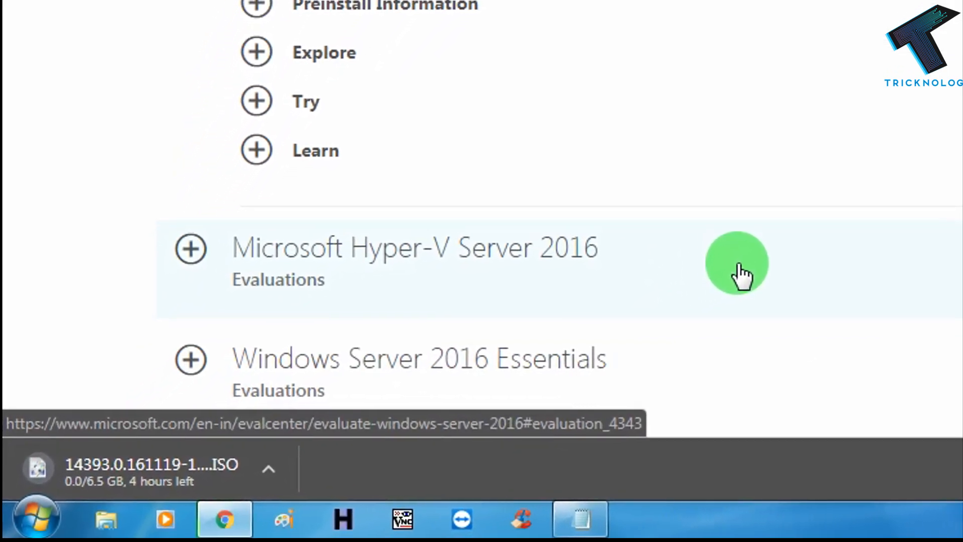
scroll("down", 3)
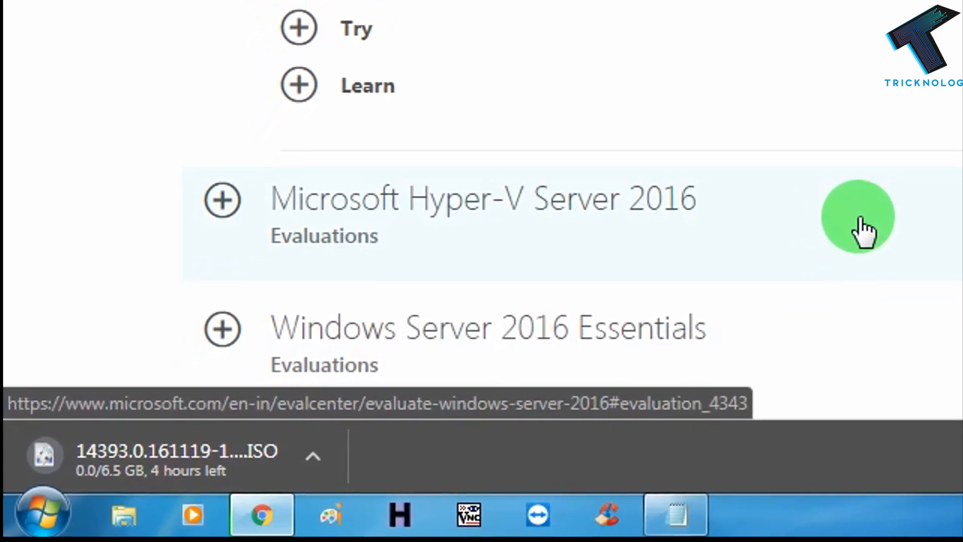
scroll("down", 3)
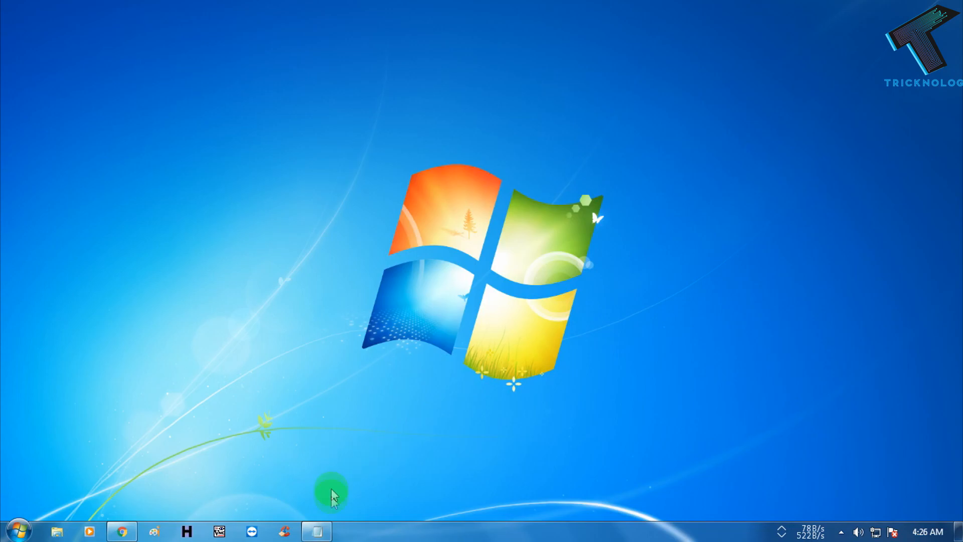
Copy the Windows Server 2016 evaluation URL from the Notepad note.
left_click(316, 531)
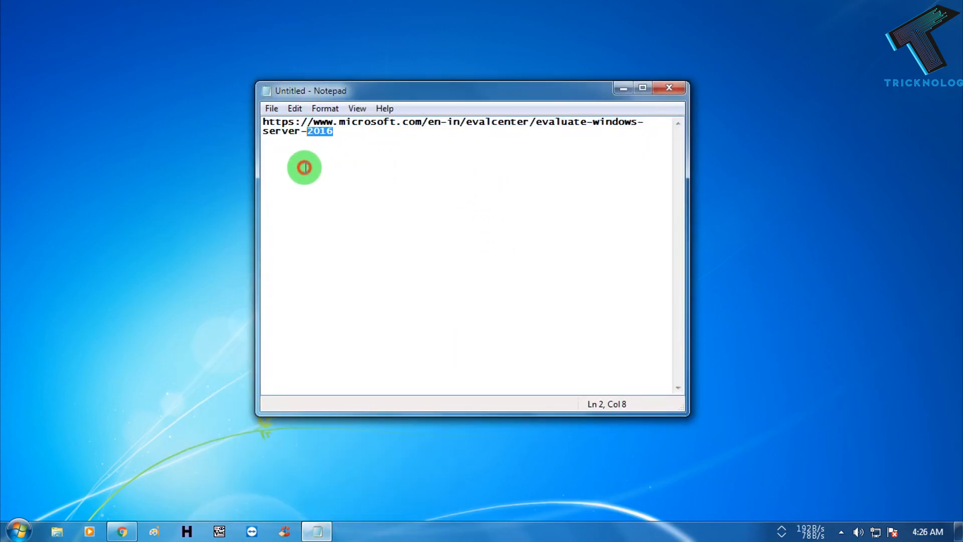
right_click(325, 126)
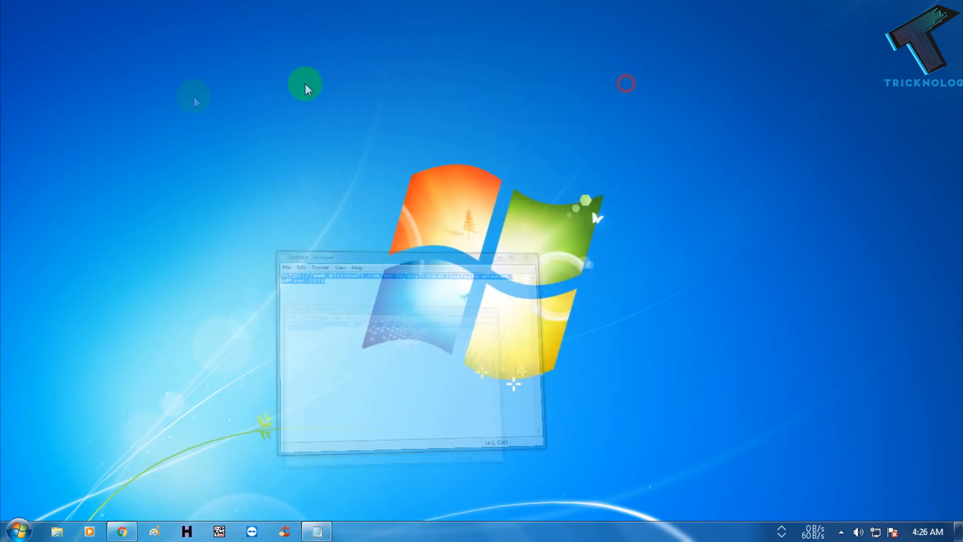
right_click(334, 33)
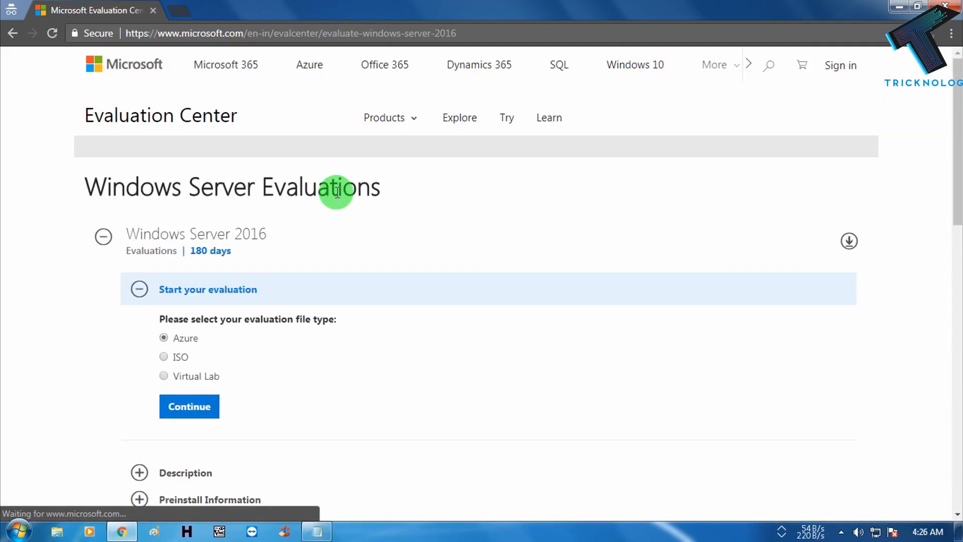
Expand the Windows Server 2016 evaluation and choose the ISO file type.
scroll("down", 3)
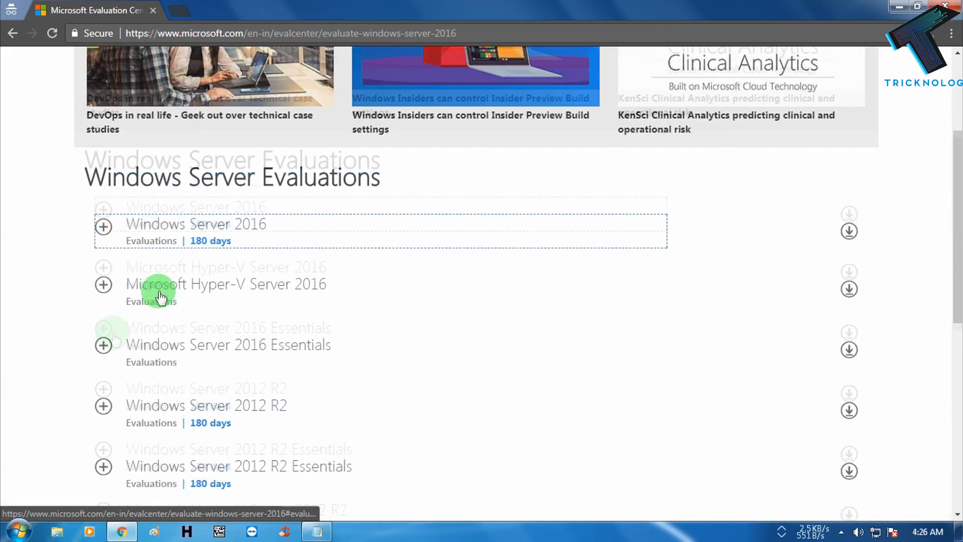
left_click(103, 226)
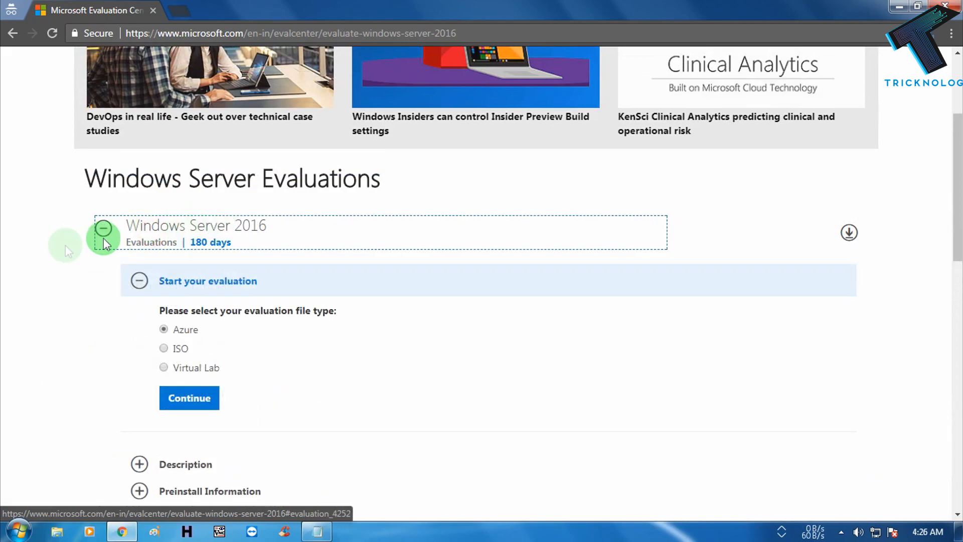
scroll("down", 3)
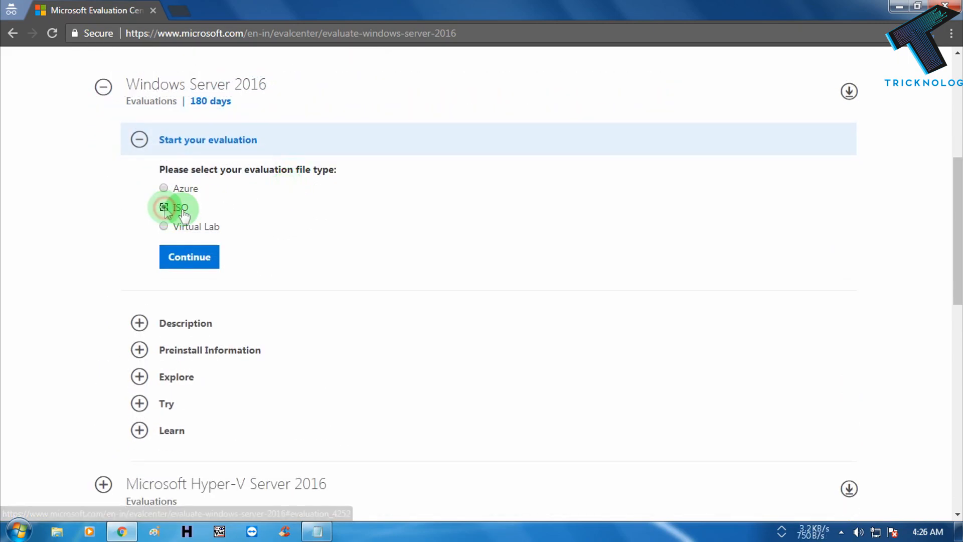
left_click(189, 256)
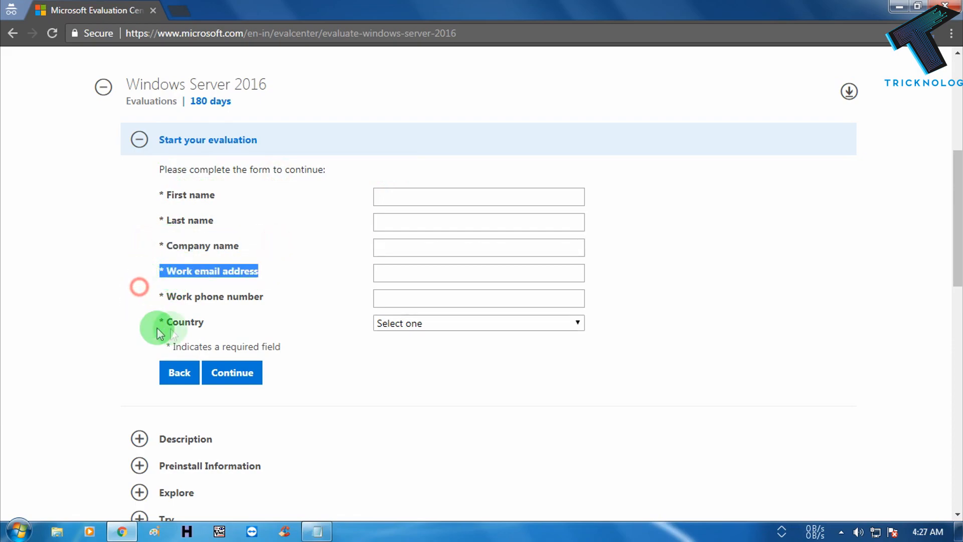
Enter contact details and work phone, pick a country, and tick the email consent.
left_click(479, 298)
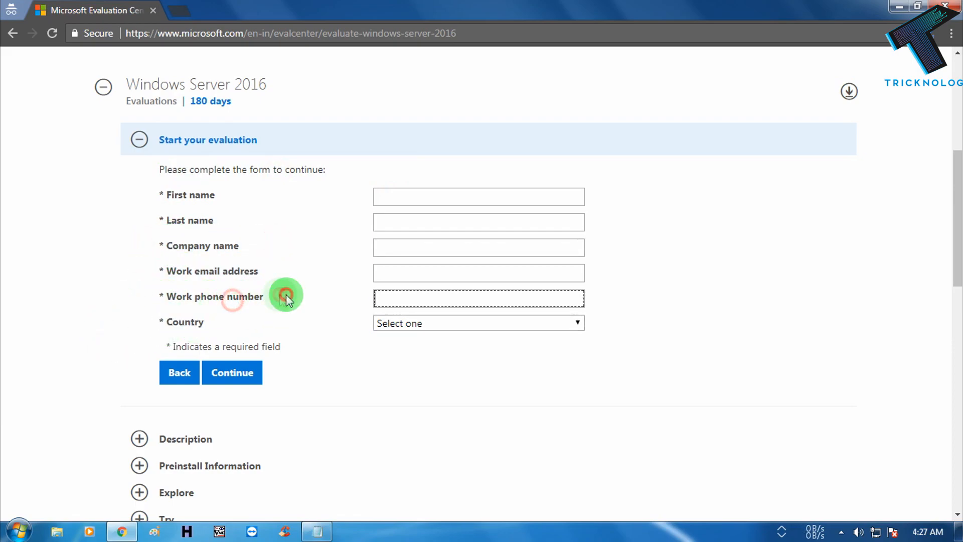
left_click(479, 196)
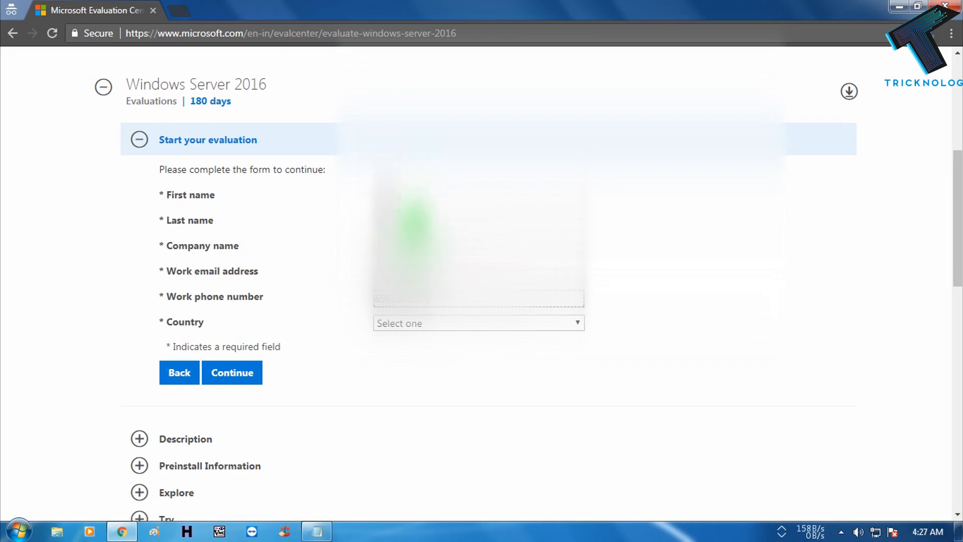
left_click(478, 323)
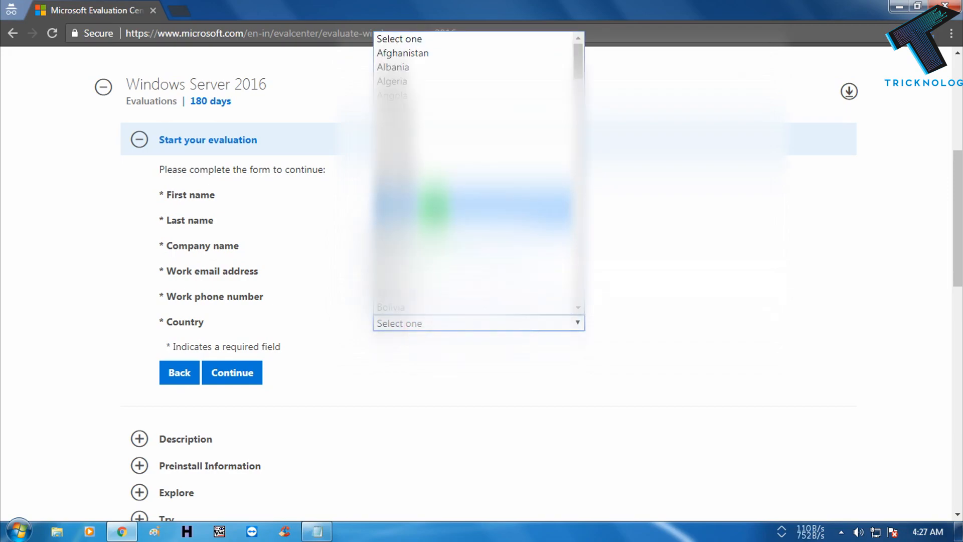
left_click(478, 323)
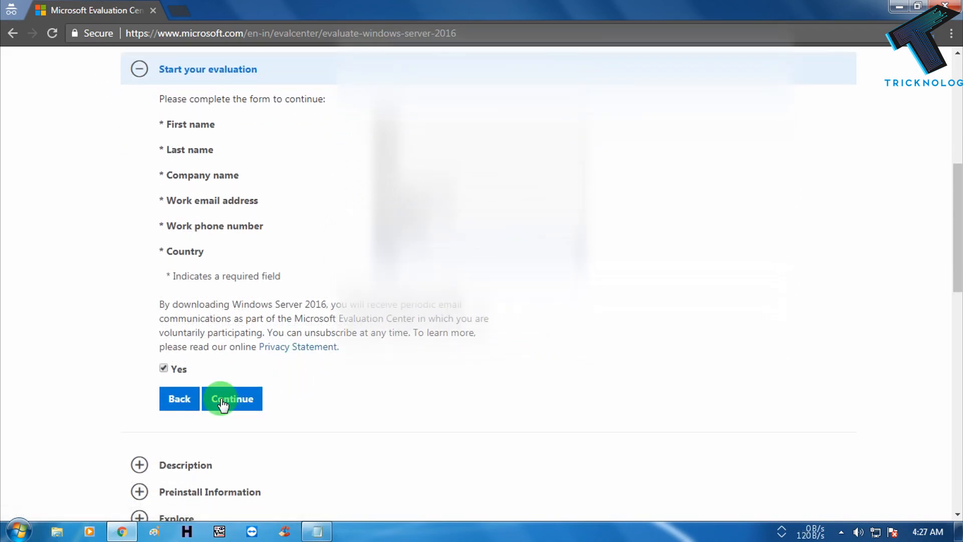
Submit the registration, choose English, and start the ISO download.
left_click(232, 399)
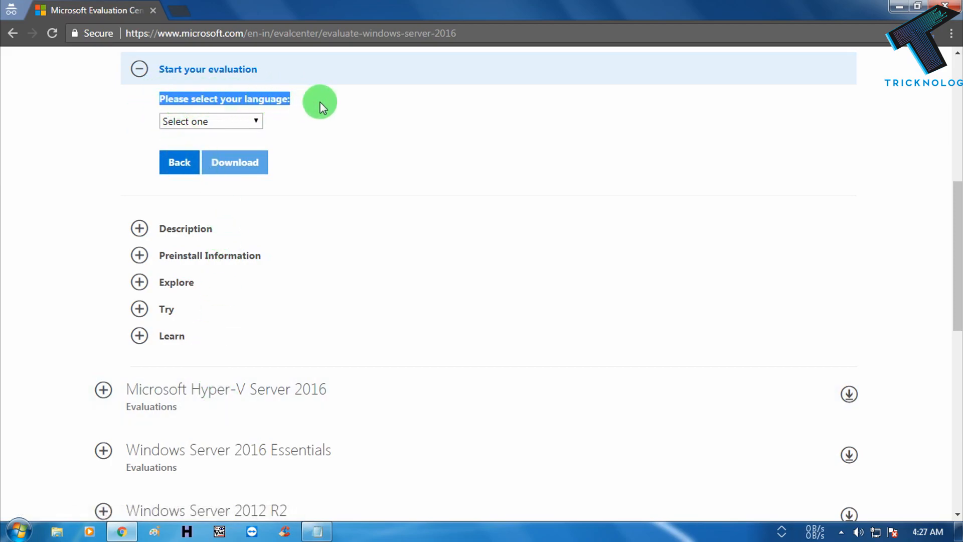
left_click(210, 121)
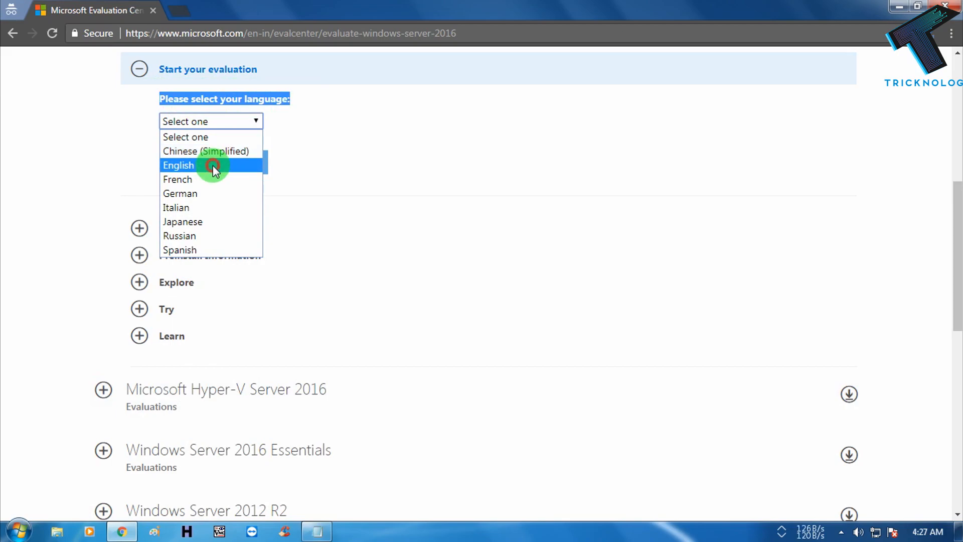
left_click(178, 164)
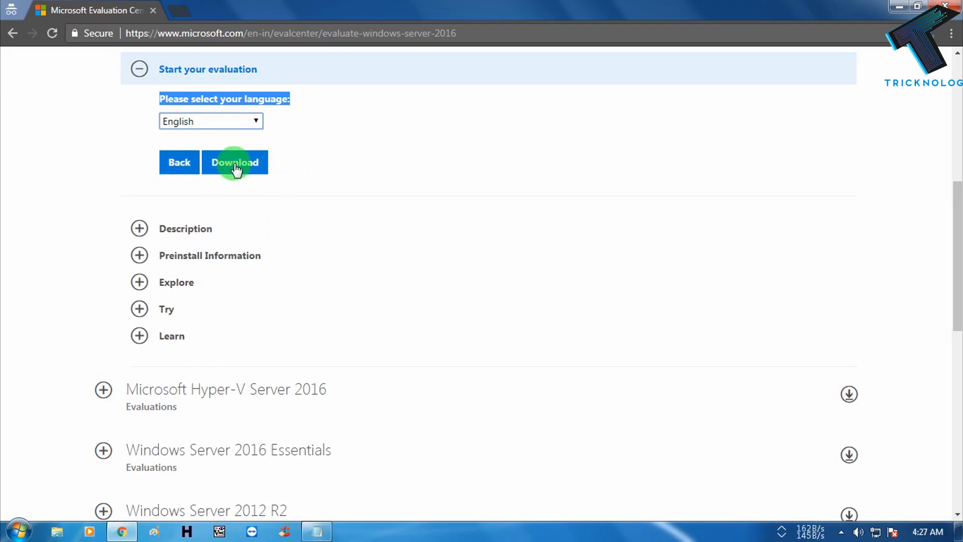
left_click(235, 163)
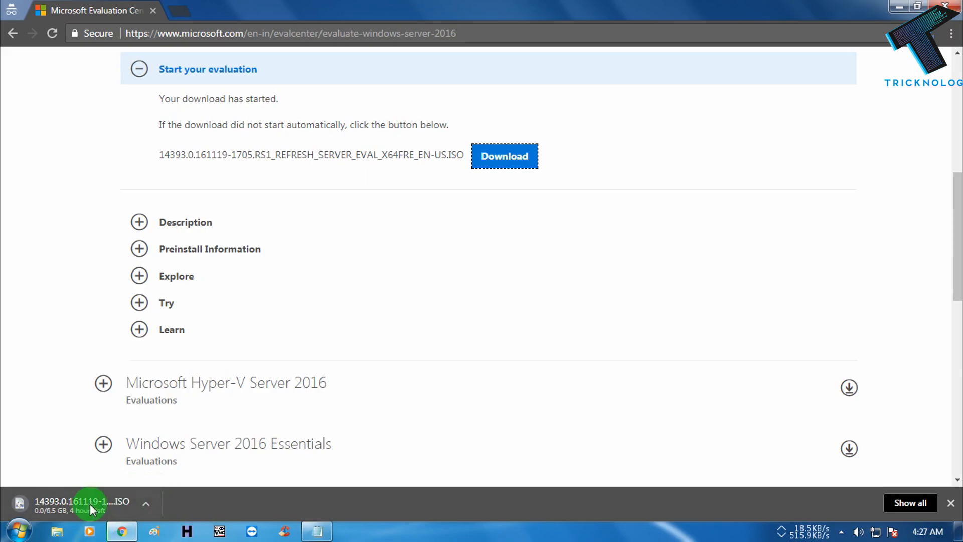
mouse_move(402, 392)
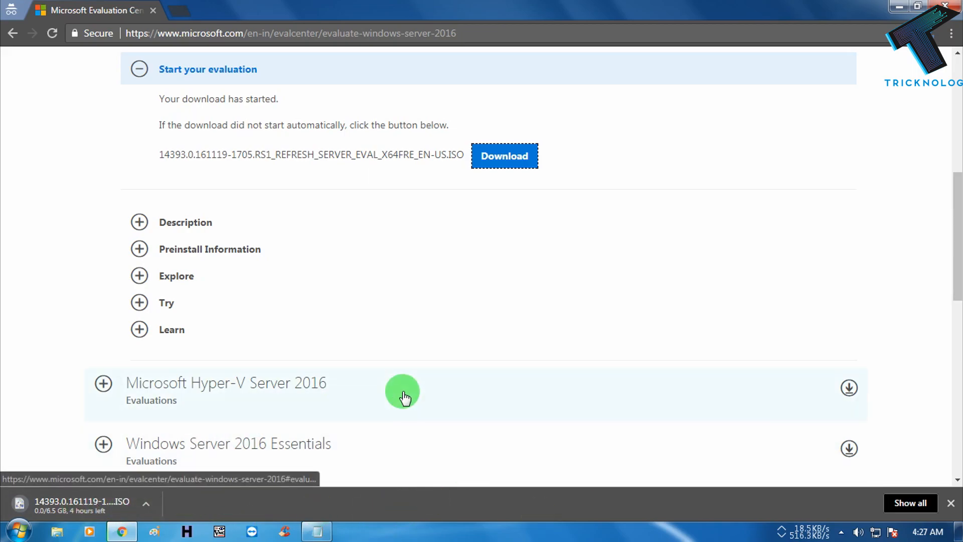